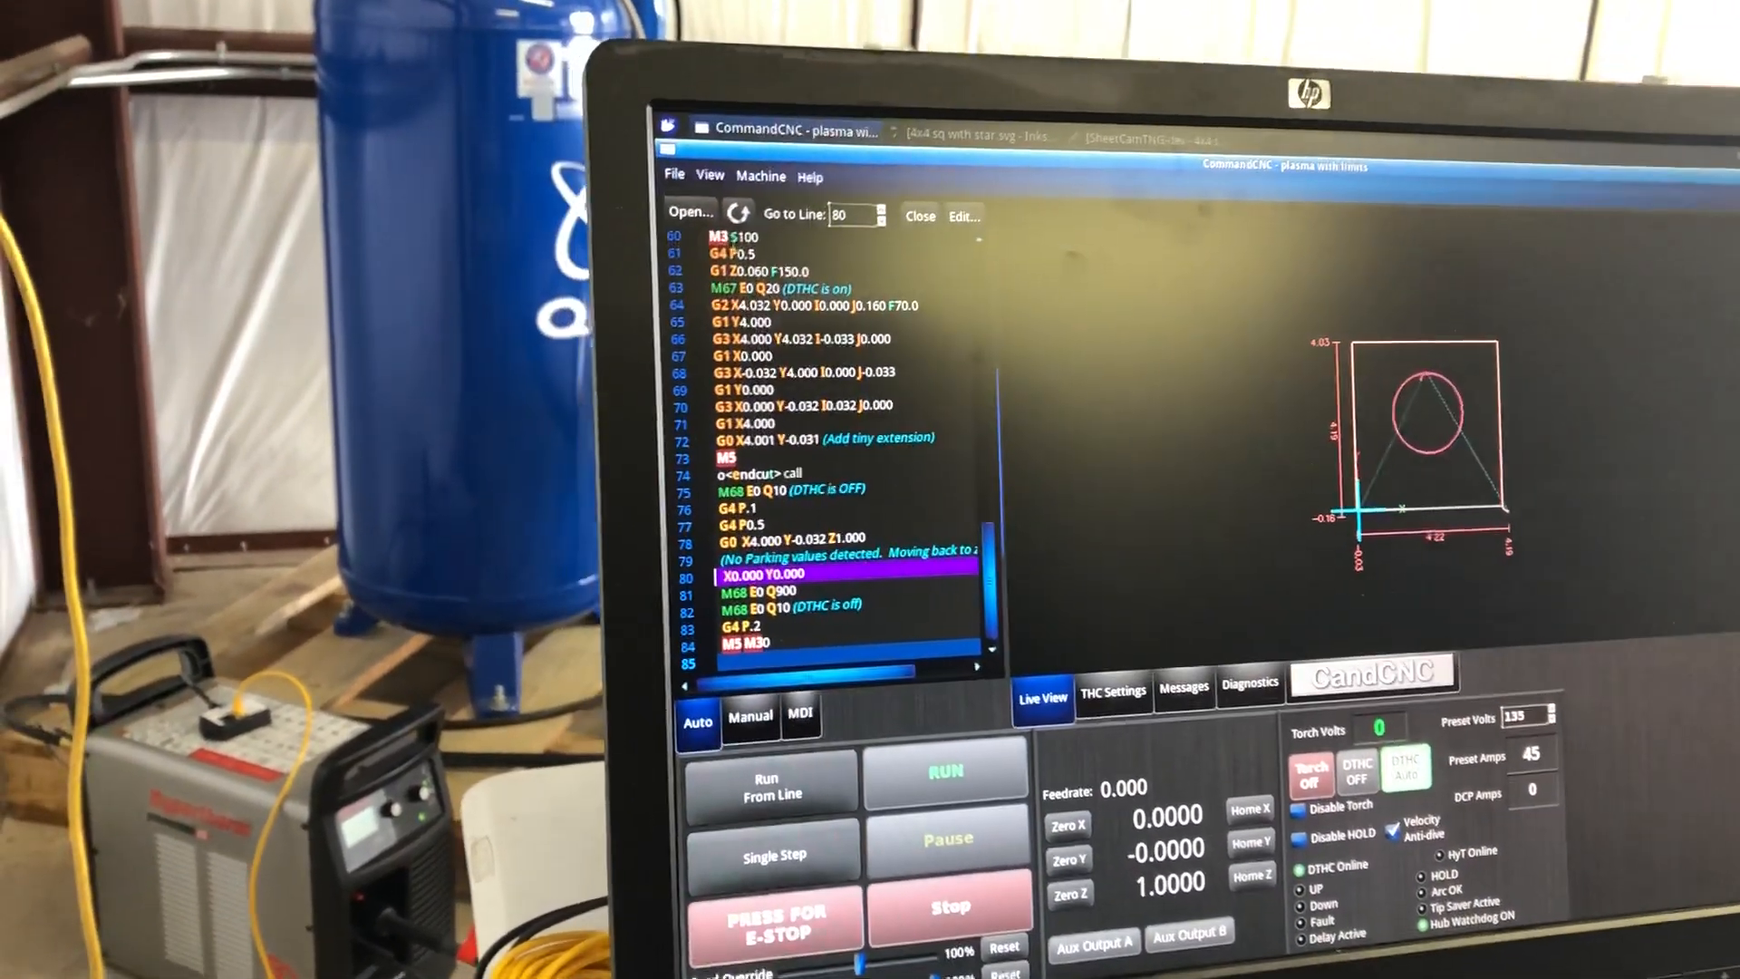
Load 4x4 sq with star.ngc from plasma > CutFiles into CommandCNC
click(689, 210)
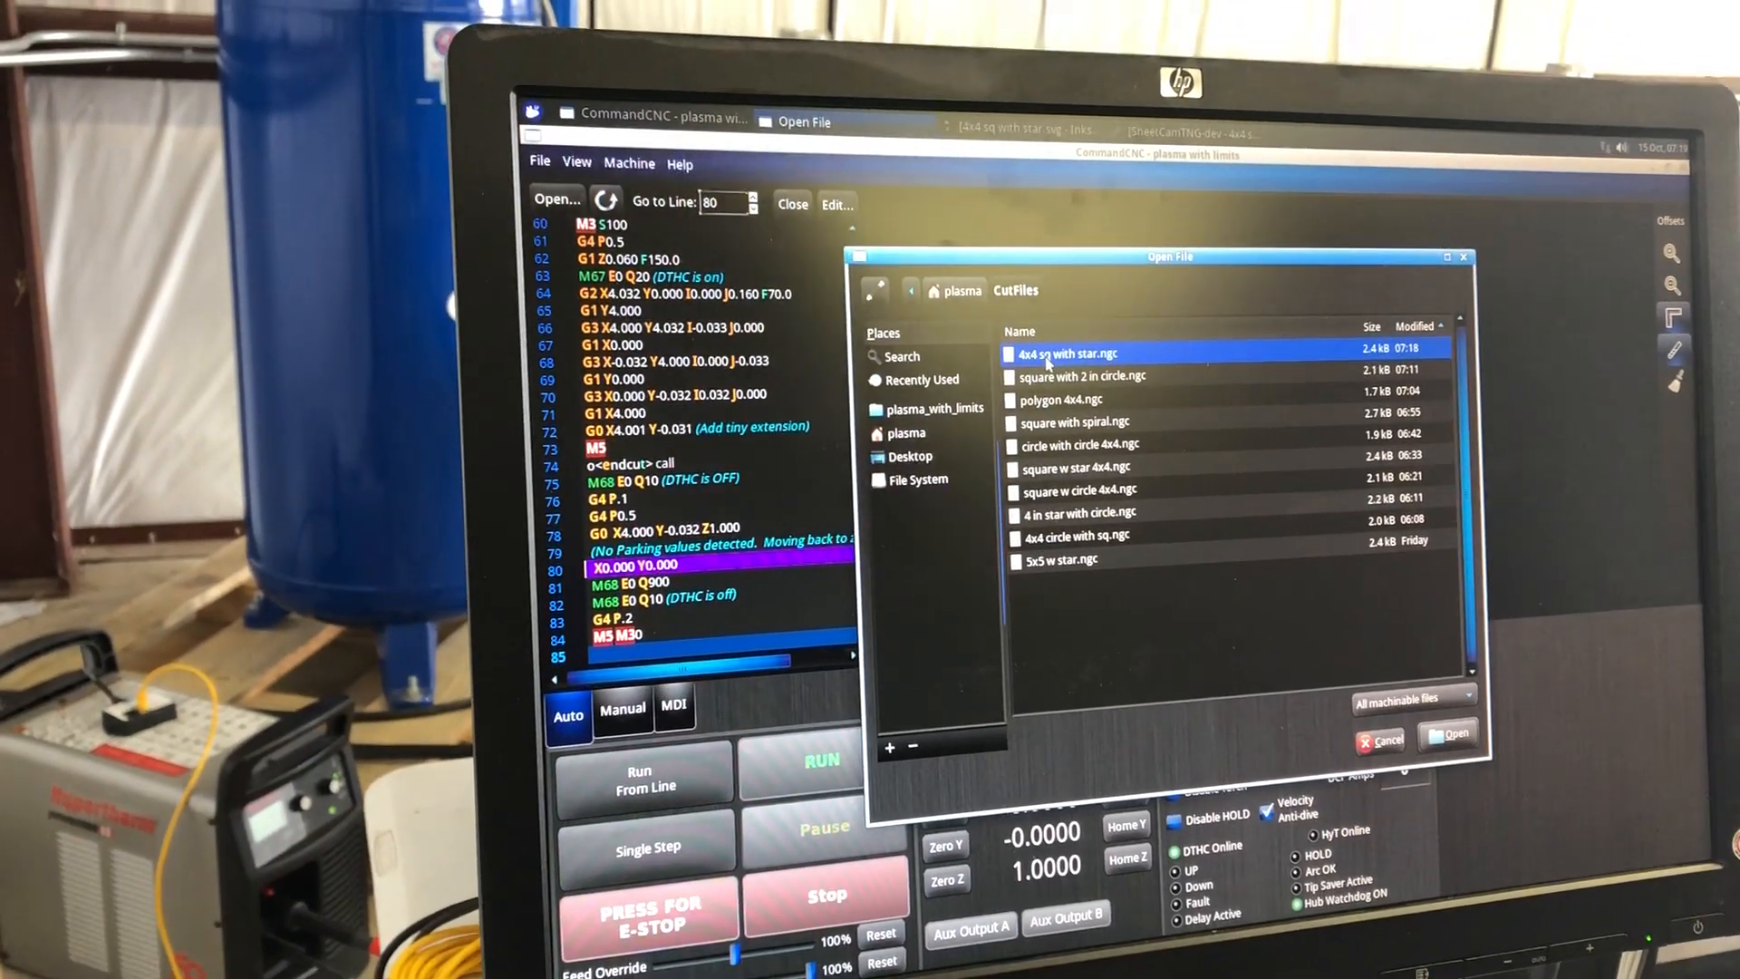
click(1447, 734)
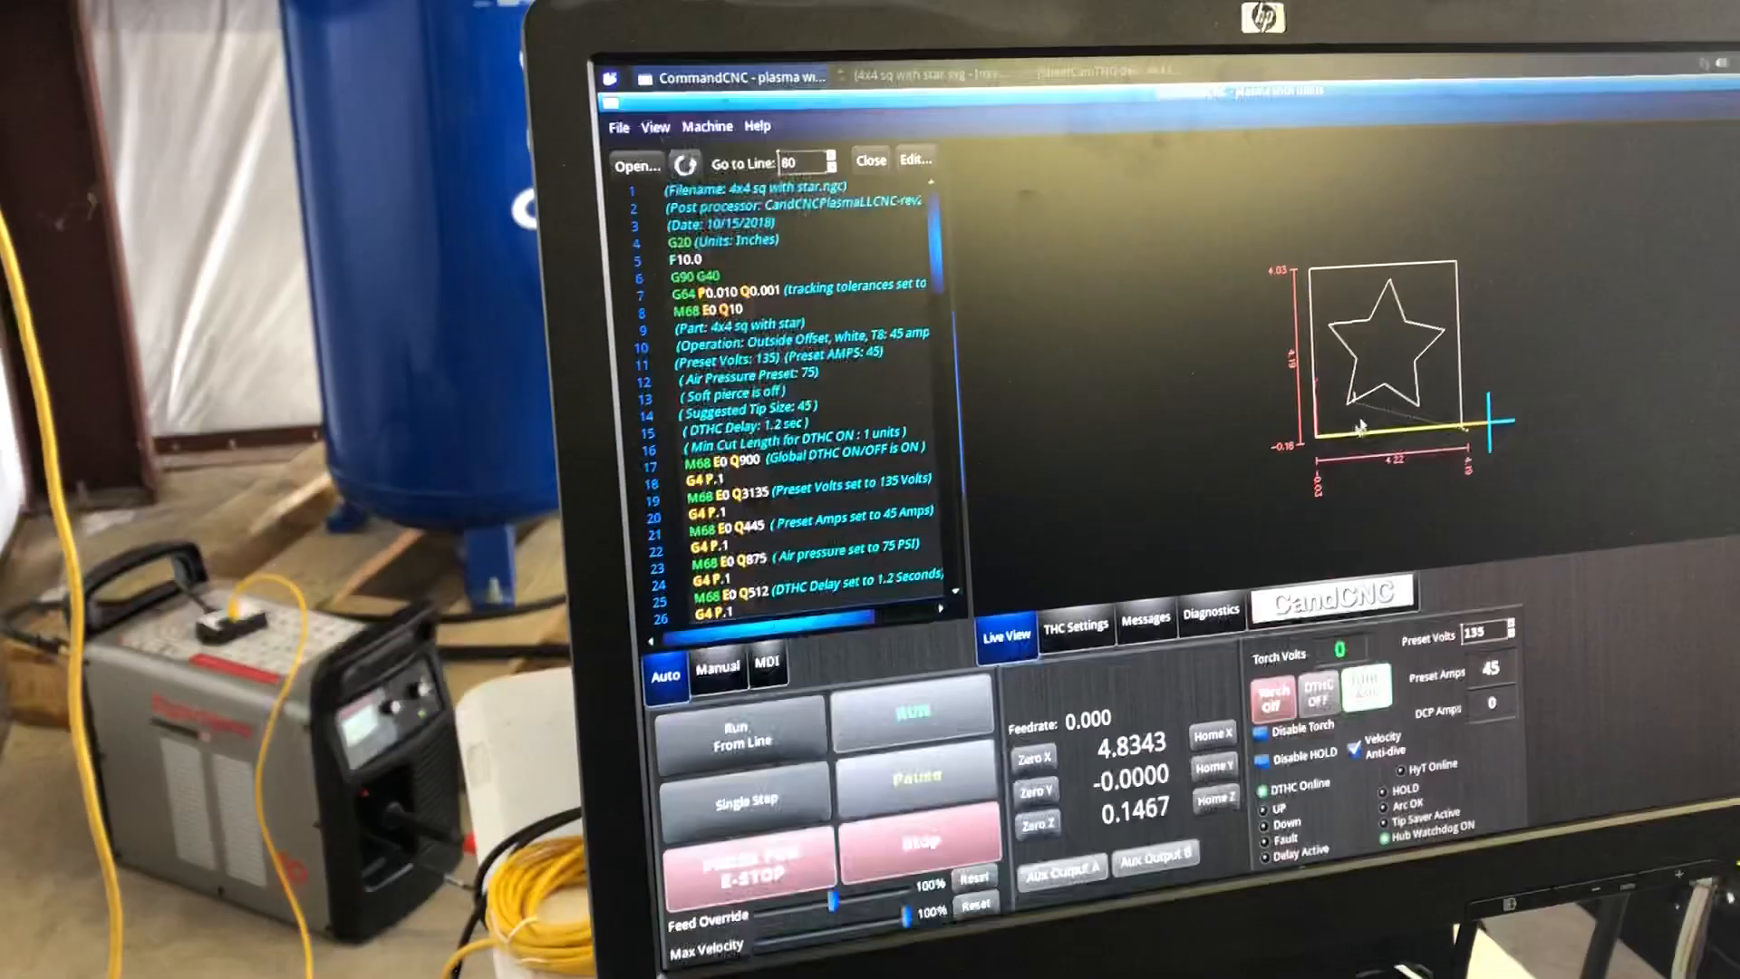
Zero the X axis DRO at the torch's current jogged-clear position
click(995, 754)
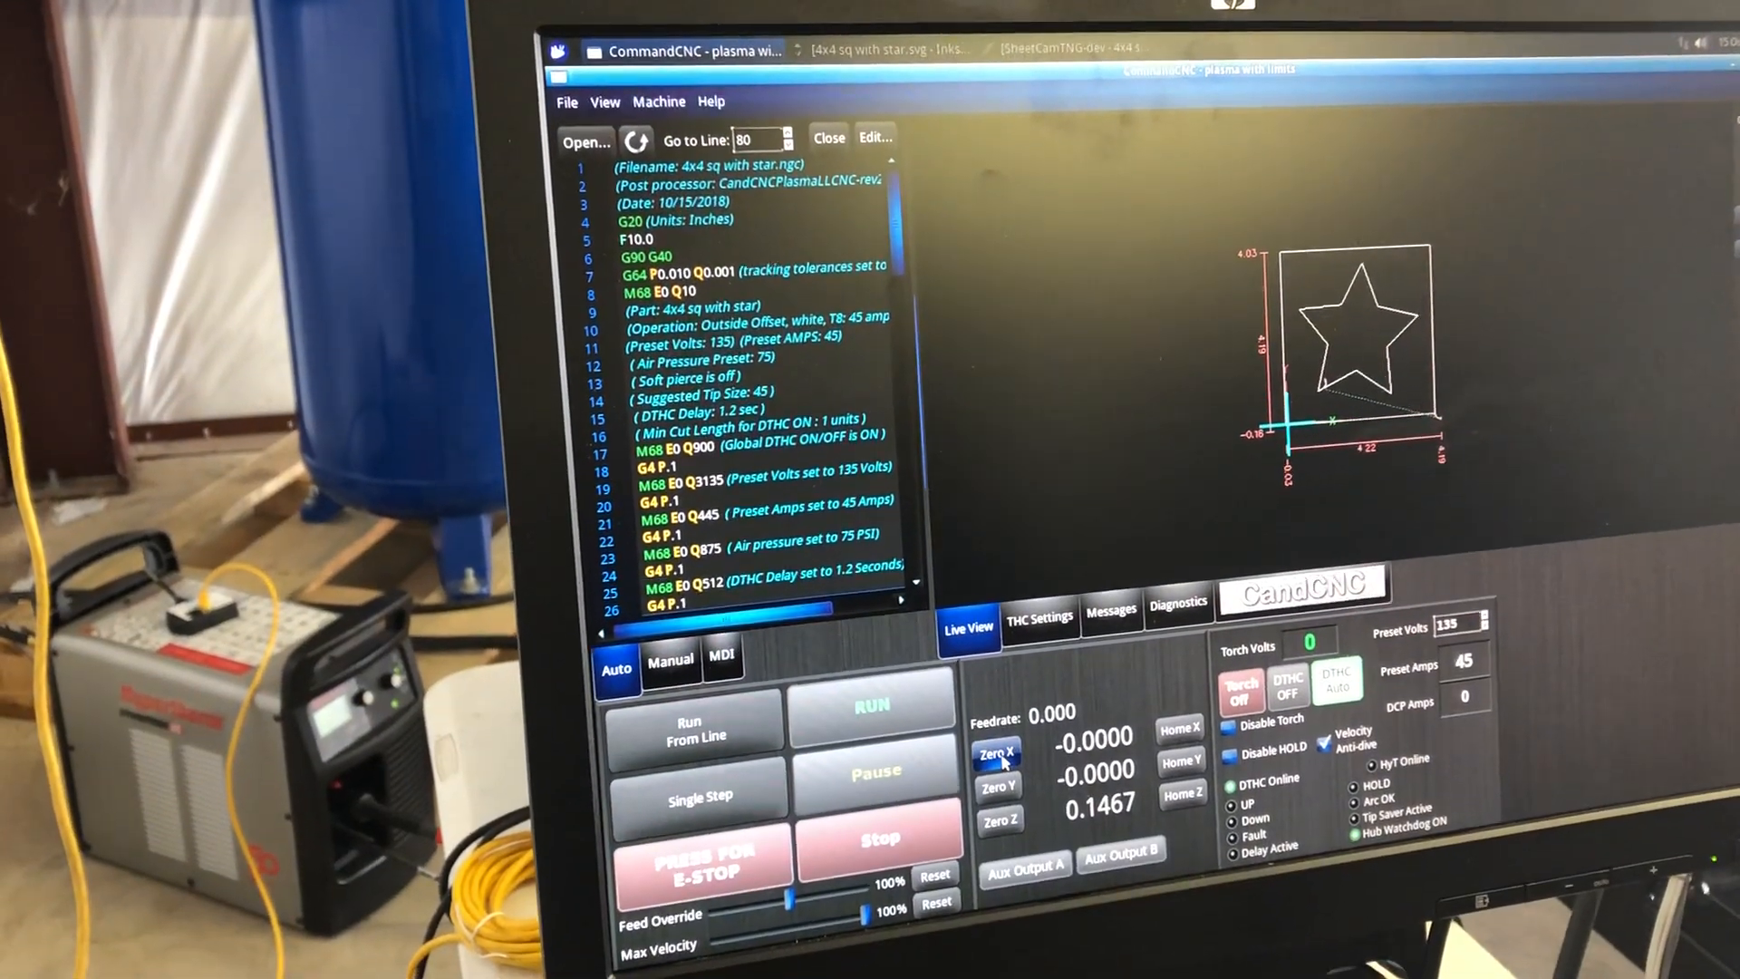